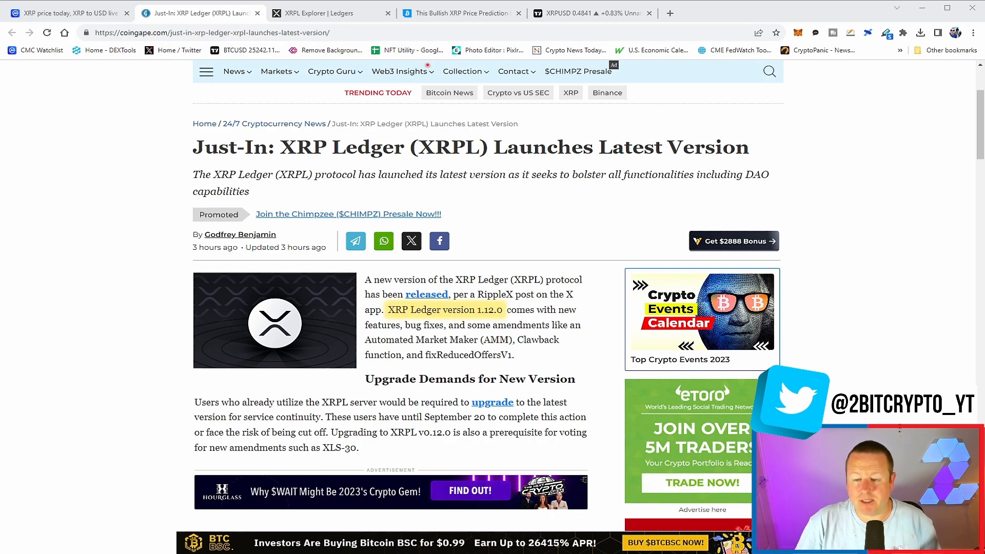
# Read the version 1.12.0 upgrade requirements, the AMM and Clawback amendments, down to the Game Changer heading.
pyautogui.scroll(-3)
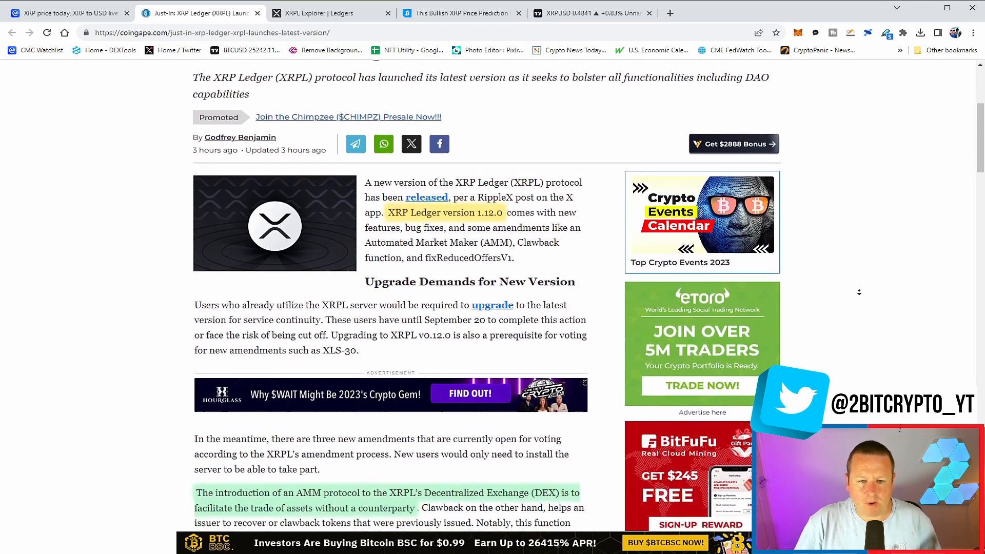
pyautogui.scroll(-3)
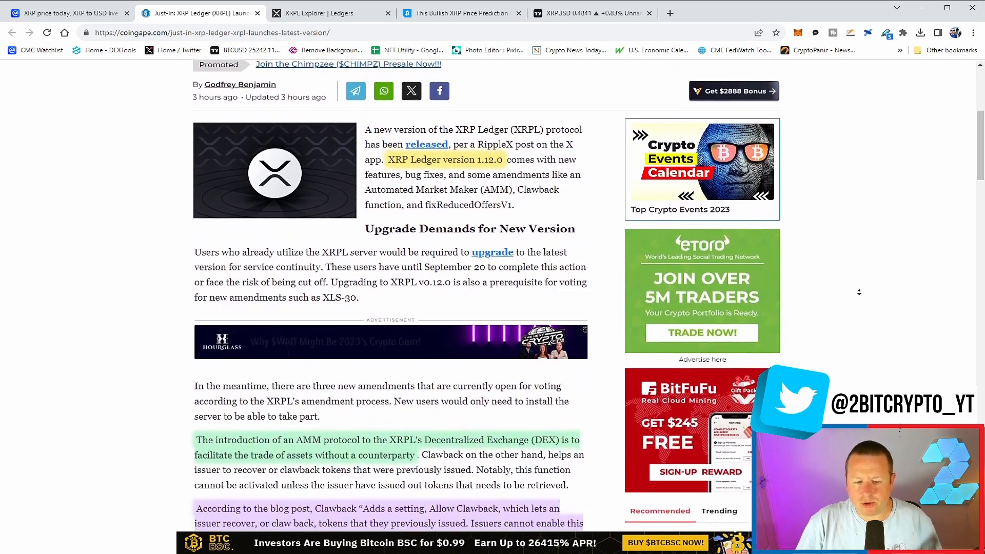
pyautogui.scroll(-3)
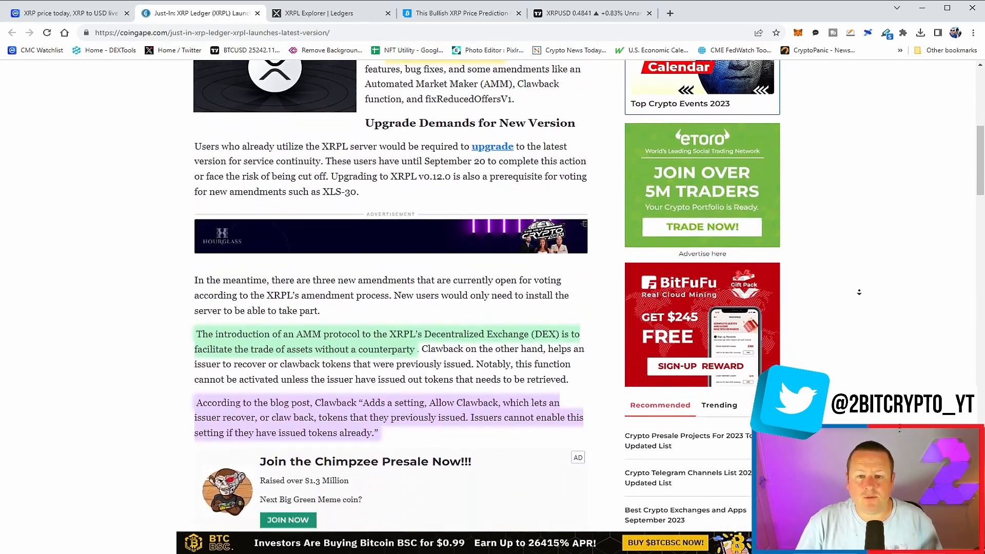
pyautogui.scroll(-3)
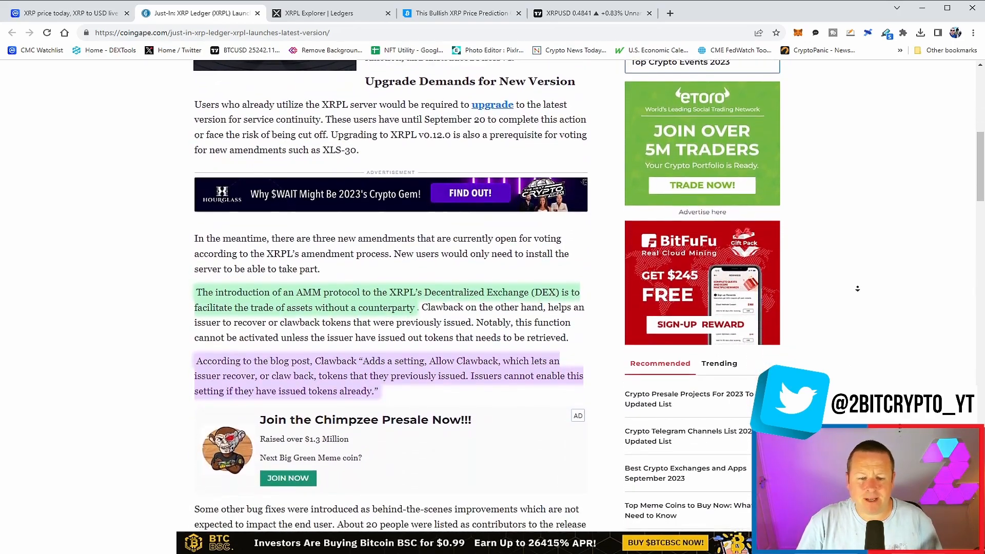
pyautogui.scroll(-3)
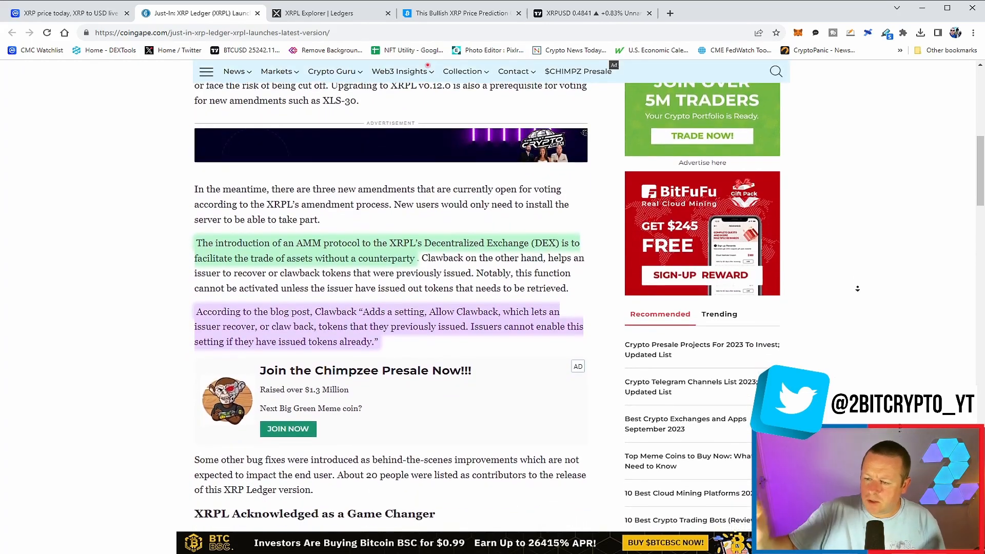
pyautogui.scroll(-3)
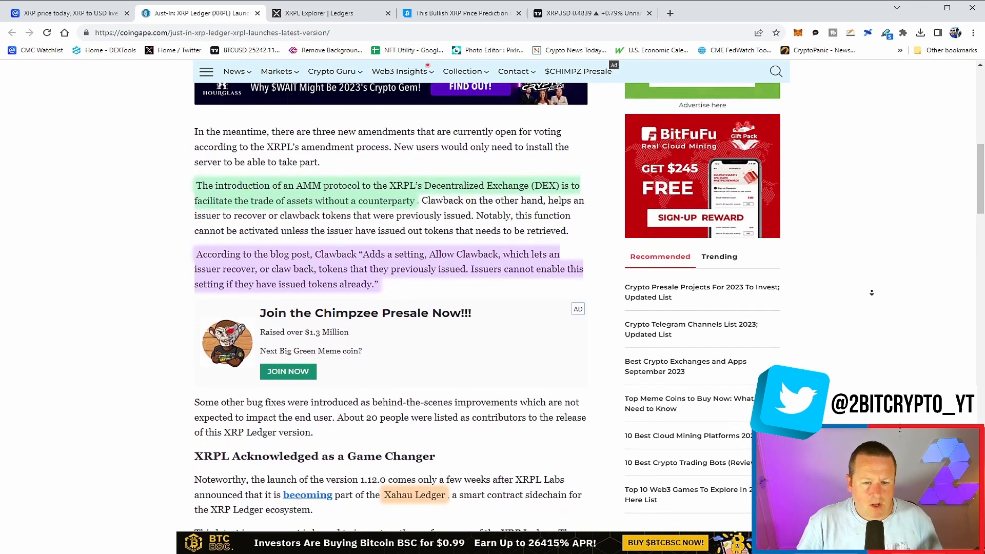
# Read the HSBC report paragraph naming XRPL, then reach the article tags and Trending stories.
pyautogui.scroll(-3)
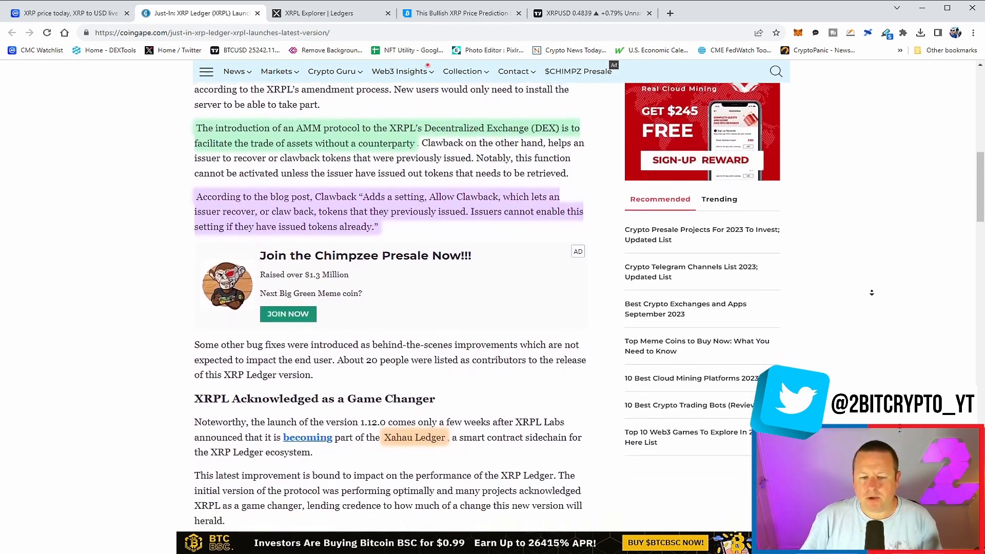
pyautogui.scroll(-3)
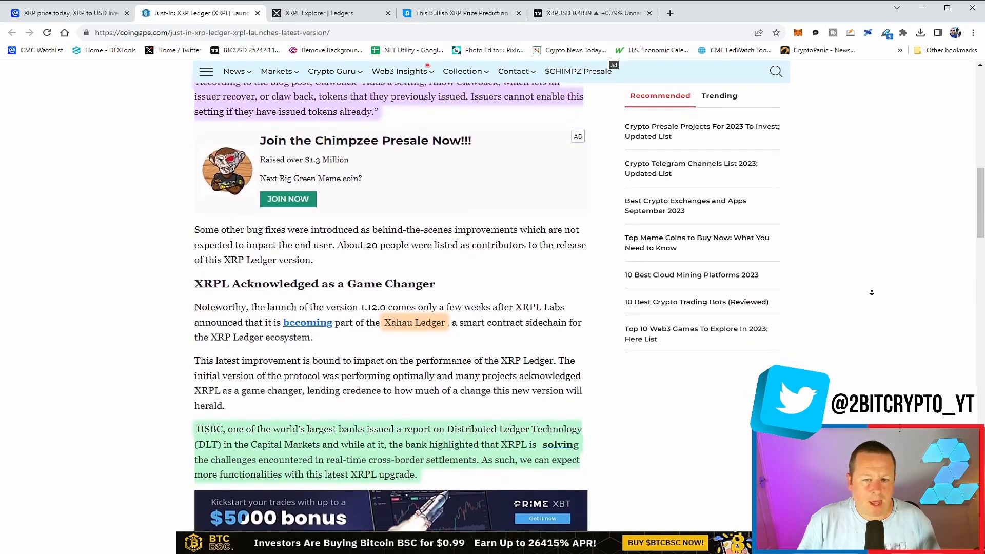
pyautogui.scroll(-3)
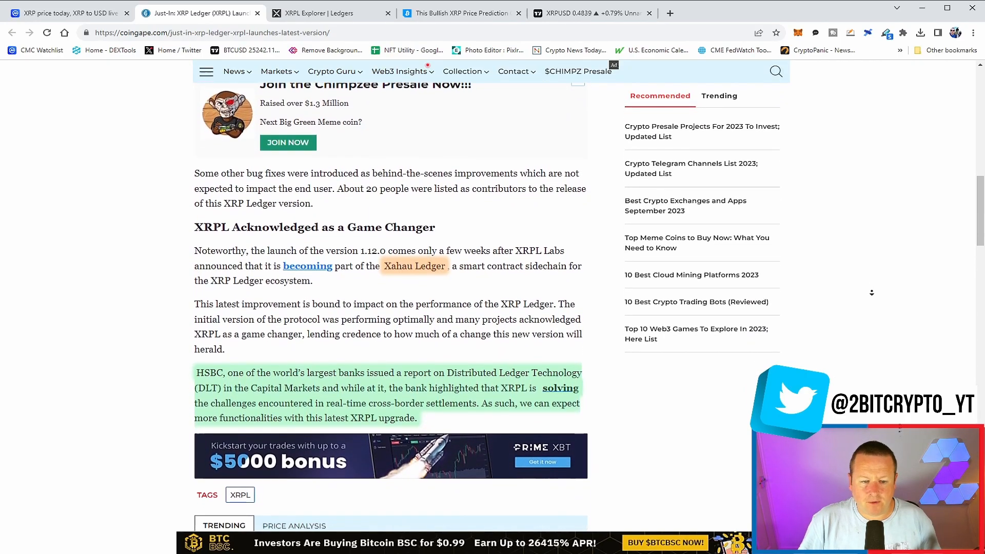
pyautogui.scroll(-3)
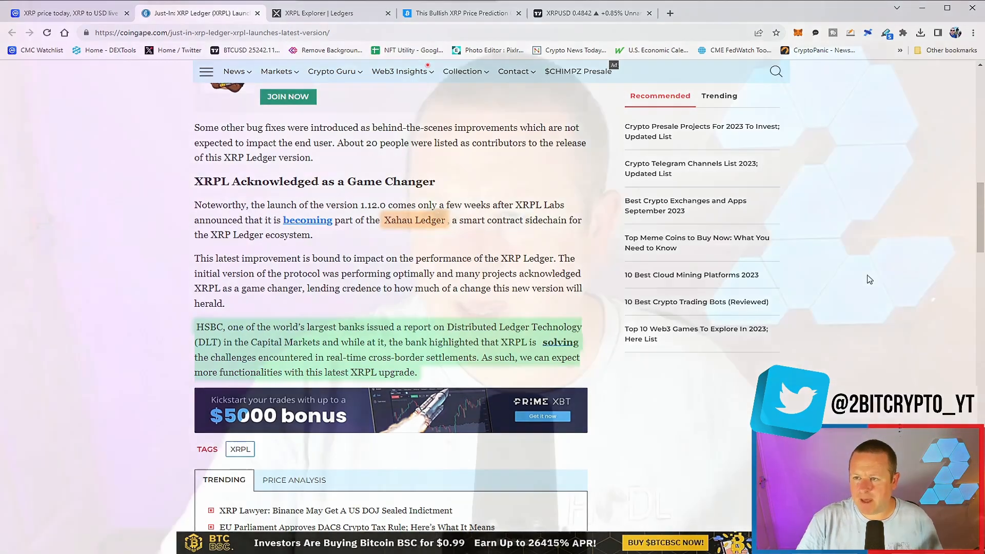
# Show the livenet.xrpl.org ledger feed with recent ledgers, transaction counts, fees and network stats.
pyautogui.click(326, 12)
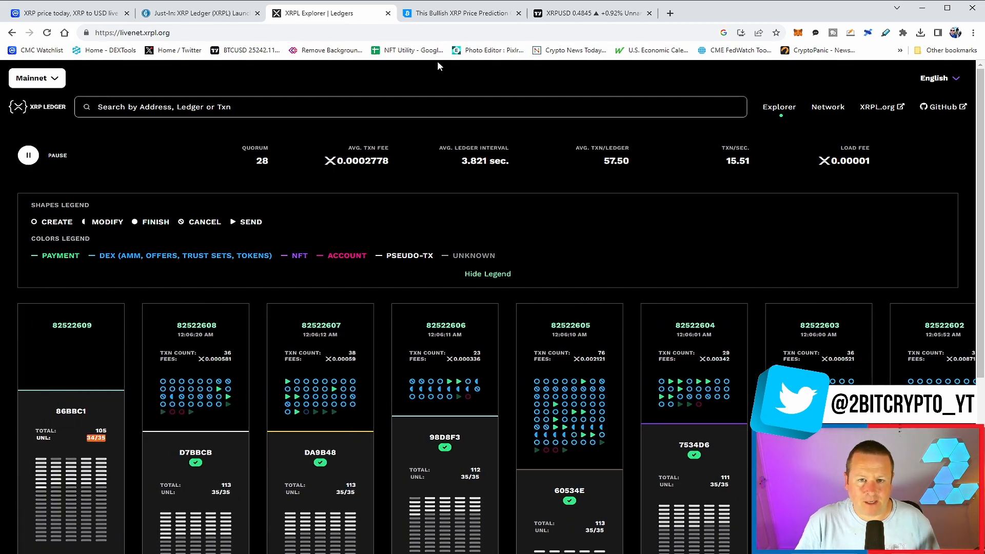
# Read the Bitcoinist bullish prediction article past EGRAG Crypto's post to the XRP/USD chart and $10–$20 targets.
pyautogui.click(462, 12)
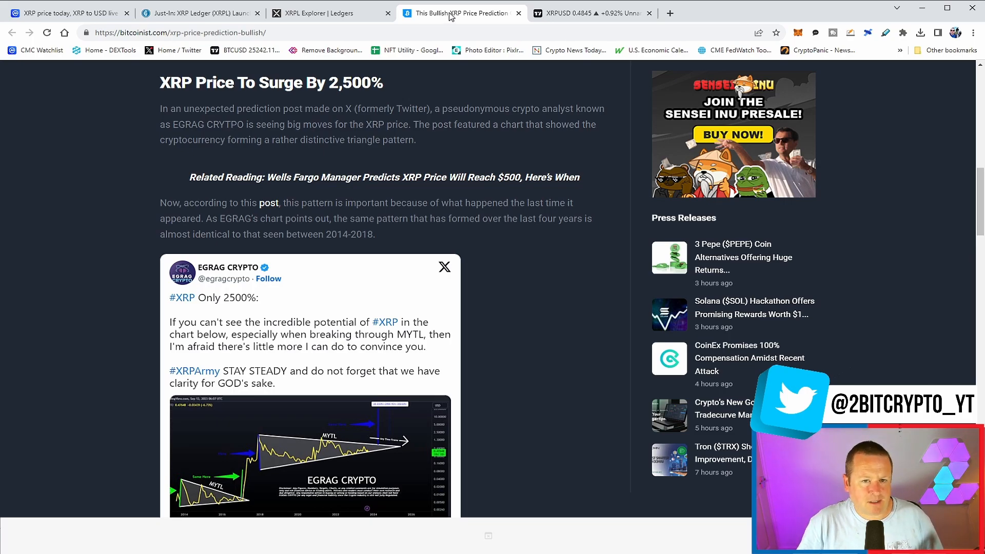
pyautogui.scroll(-3)
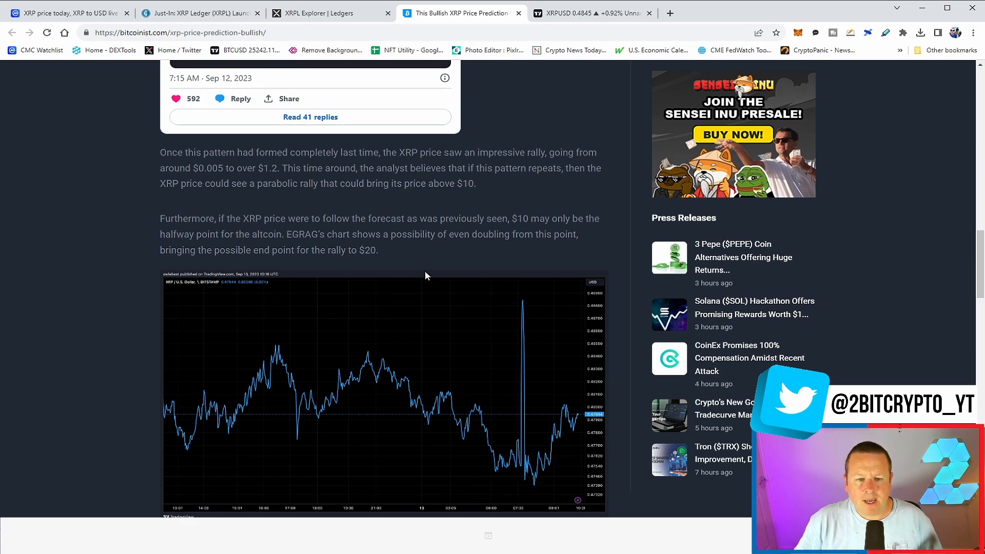
pyautogui.moveTo(457, 282)
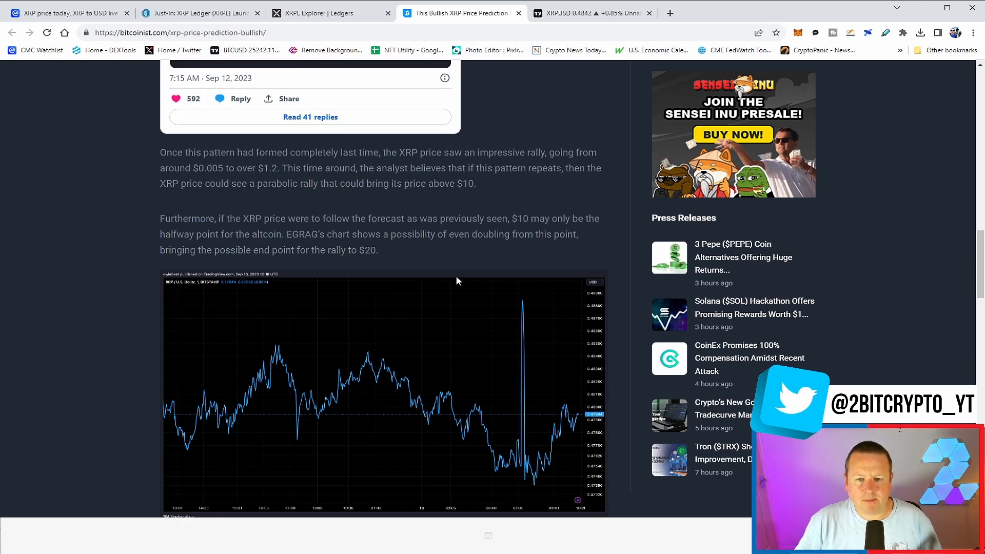
pyautogui.moveTo(460, 276)
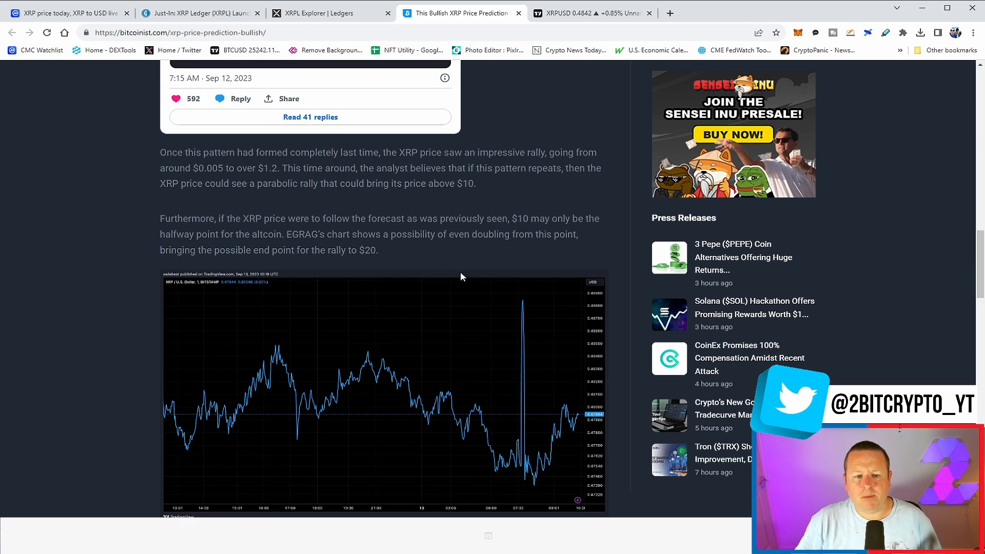
pyautogui.moveTo(465, 270)
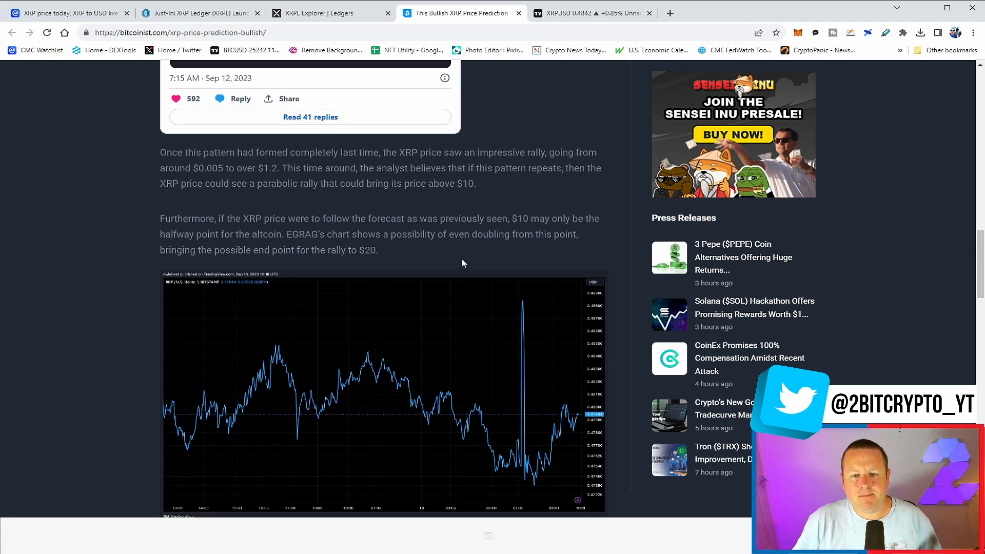
pyautogui.moveTo(306, 93)
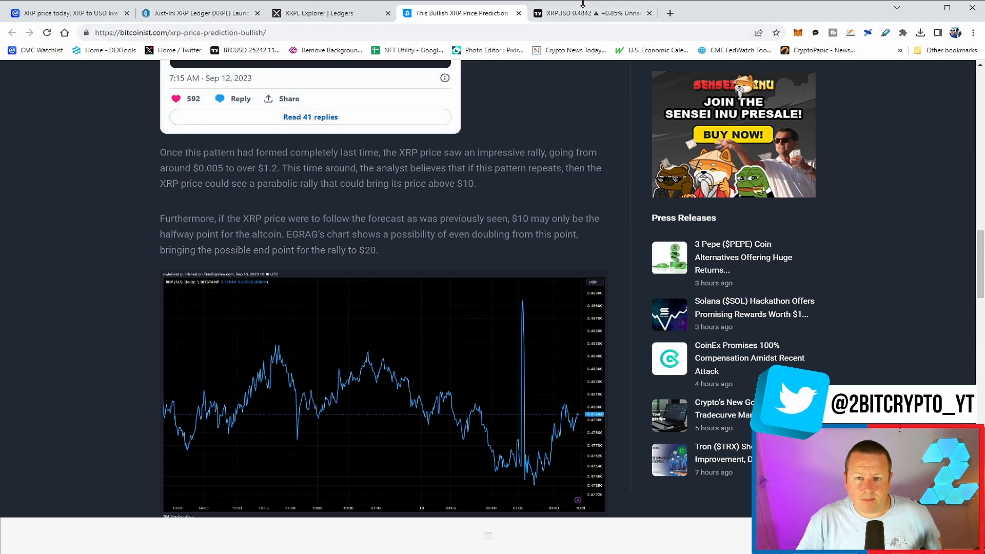
# Review the XRPUSD 4-hour chart, then show CoinMarketCap's XRP page at $0.4844, up 0.56%.
pyautogui.click(591, 12)
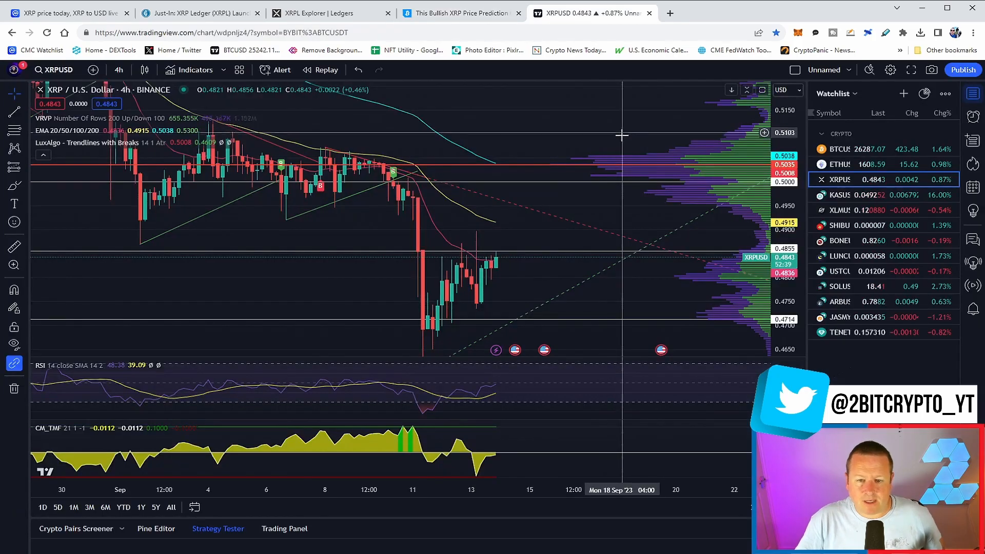
pyautogui.moveTo(590, 267)
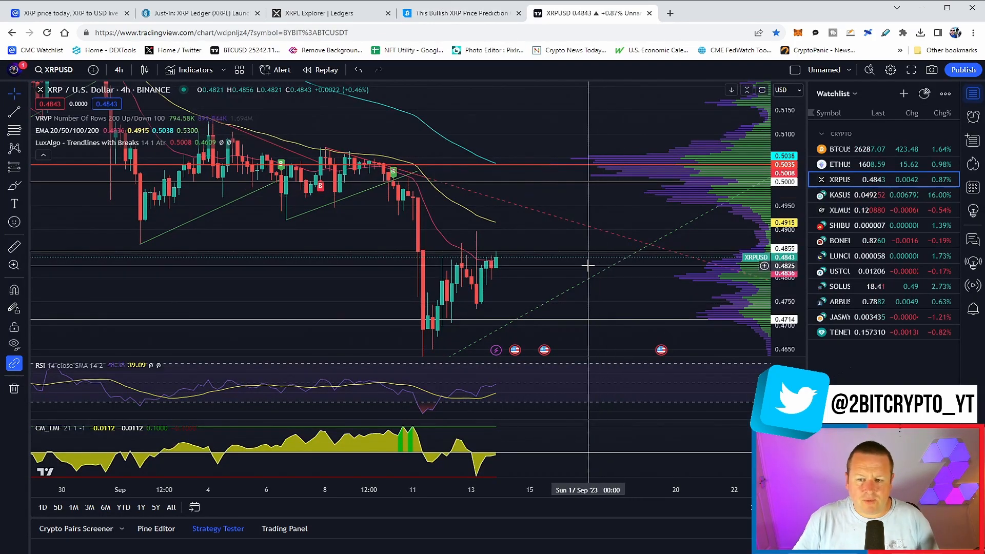
pyautogui.moveTo(564, 264)
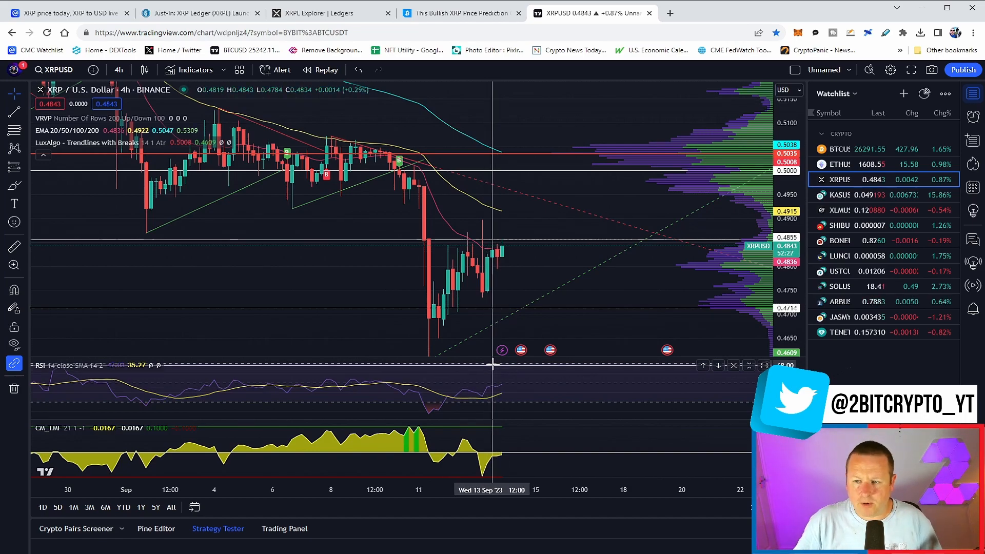
pyautogui.moveTo(464, 333)
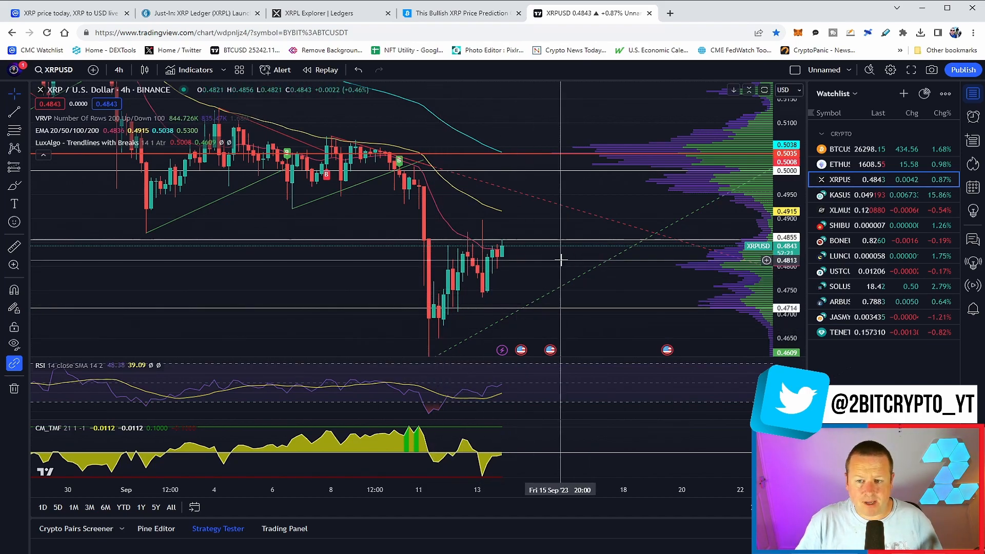
pyautogui.moveTo(573, 183)
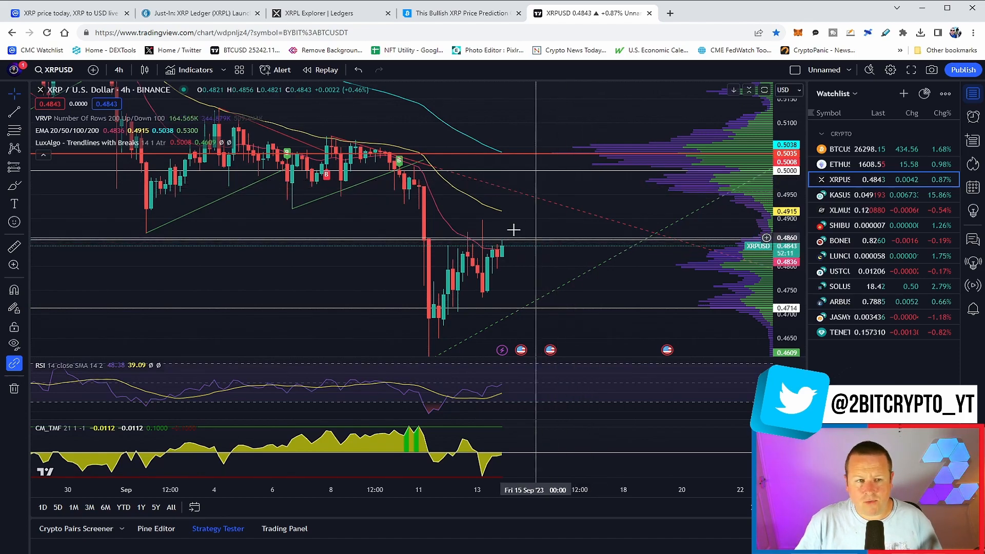
pyautogui.click(68, 13)
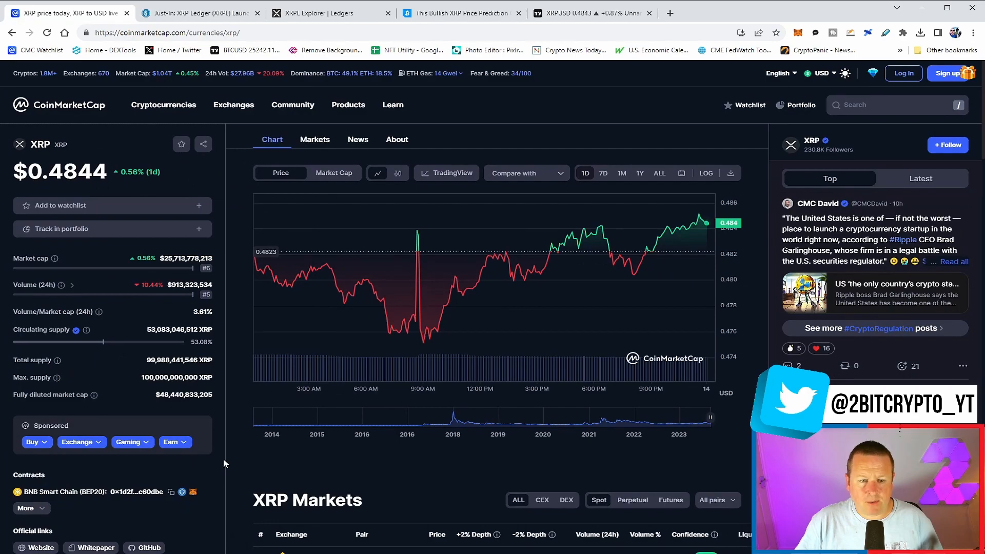